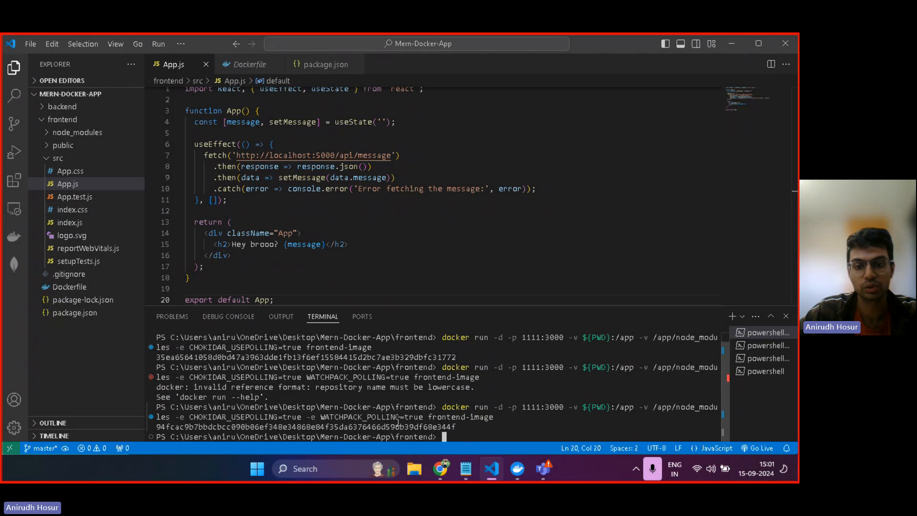
pyautogui.moveTo(474, 425)
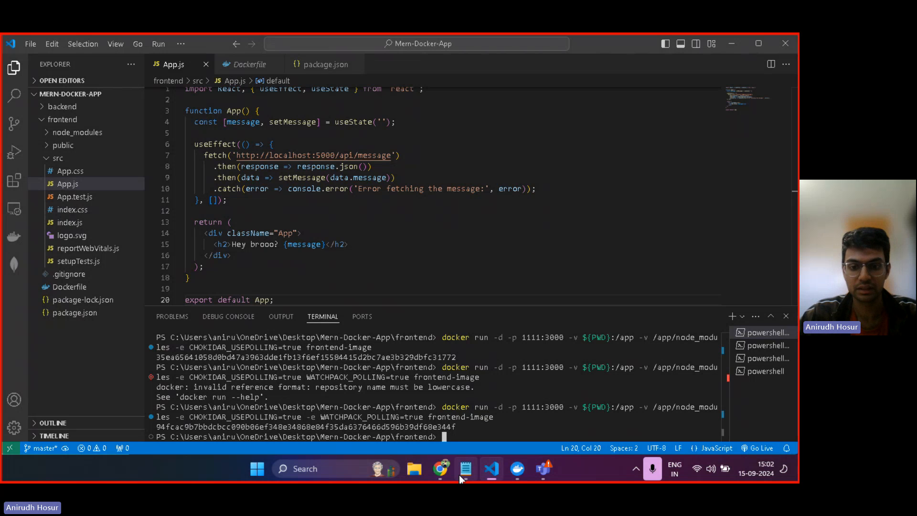
pyautogui.moveTo(466, 468)
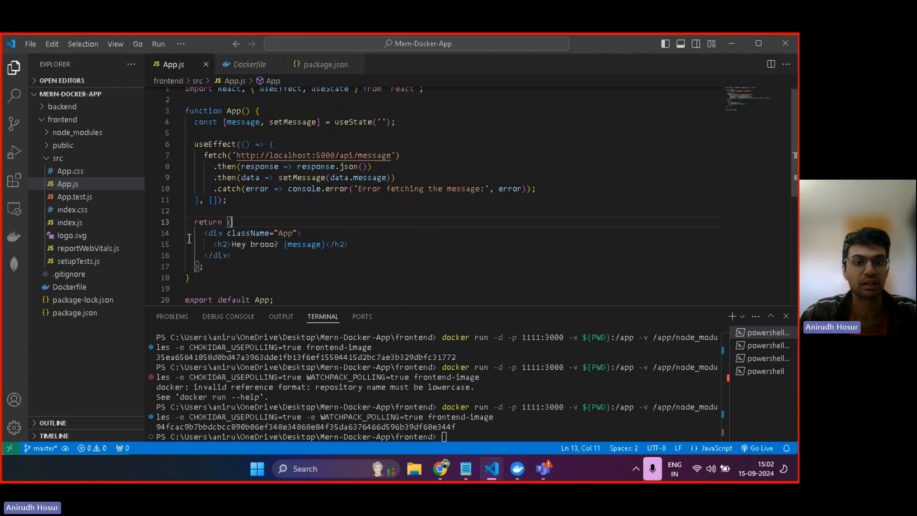
# - Change the App.js heading to 'Hey 123?', confirm localhost:1111 reloads, and view running containers
pyautogui.click(440, 468)
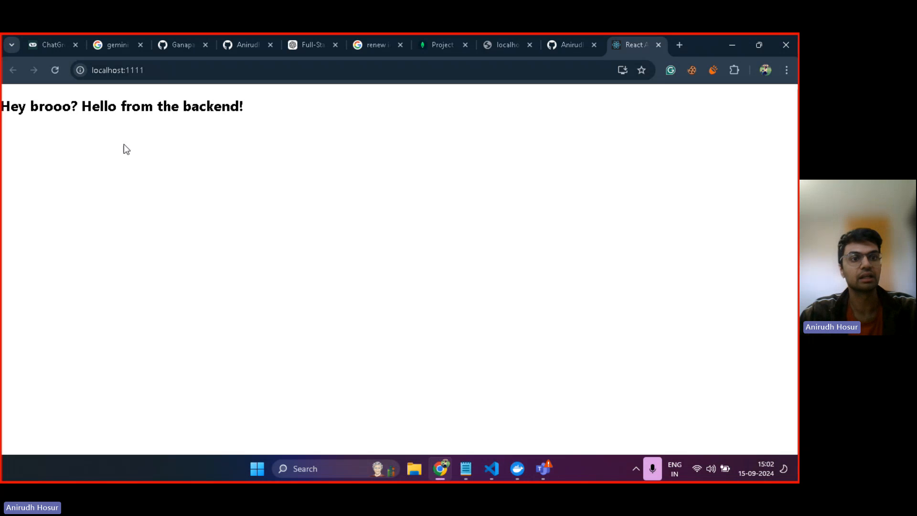
pyautogui.moveTo(263, 117)
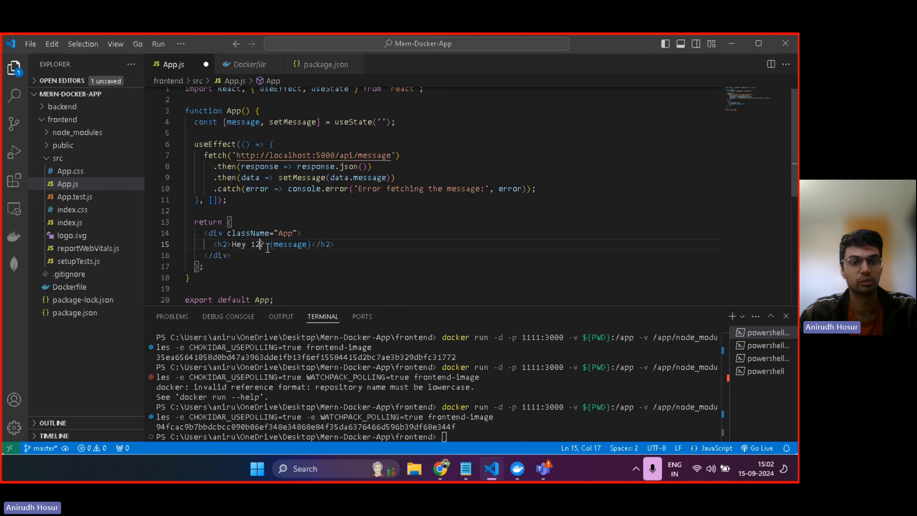
pyautogui.write('3')
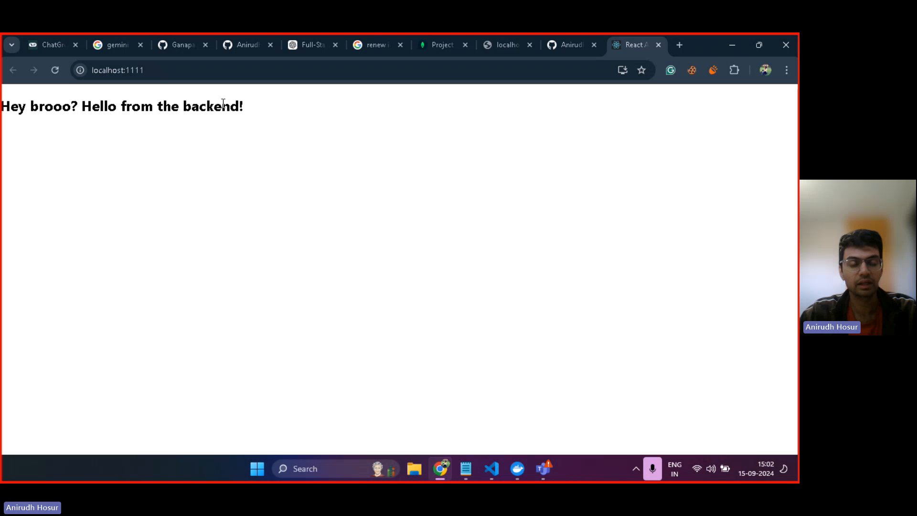
pyautogui.moveTo(232, 124)
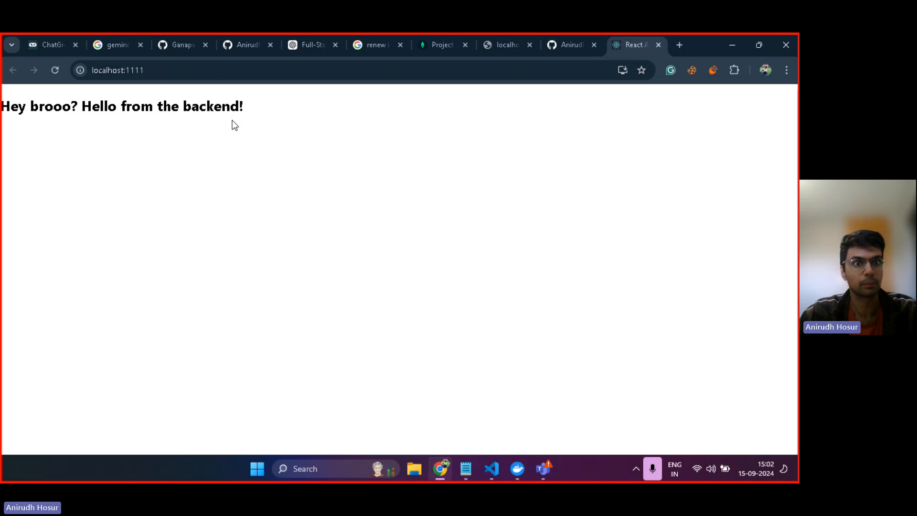
pyautogui.click(55, 70)
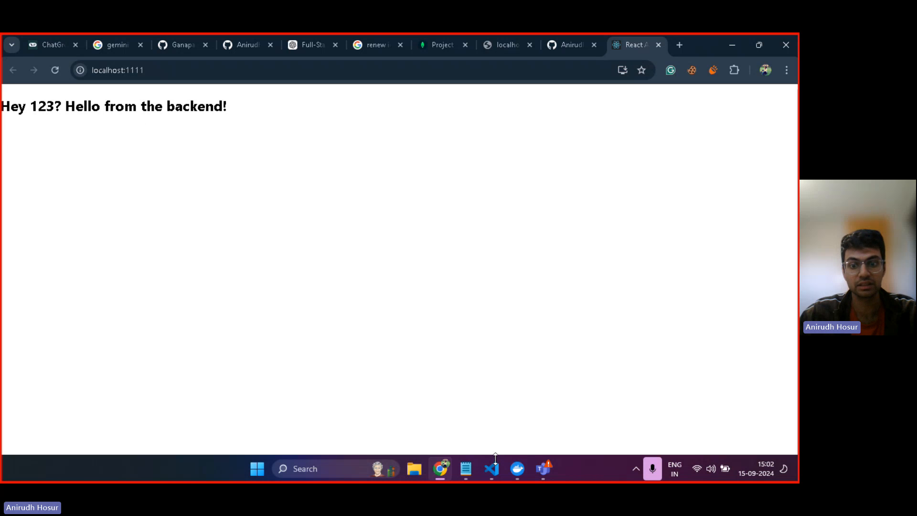
pyautogui.click(516, 468)
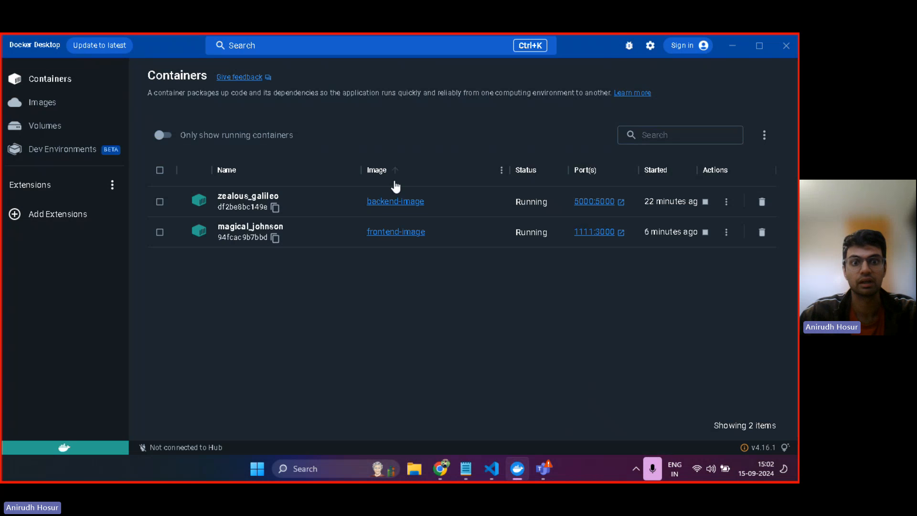